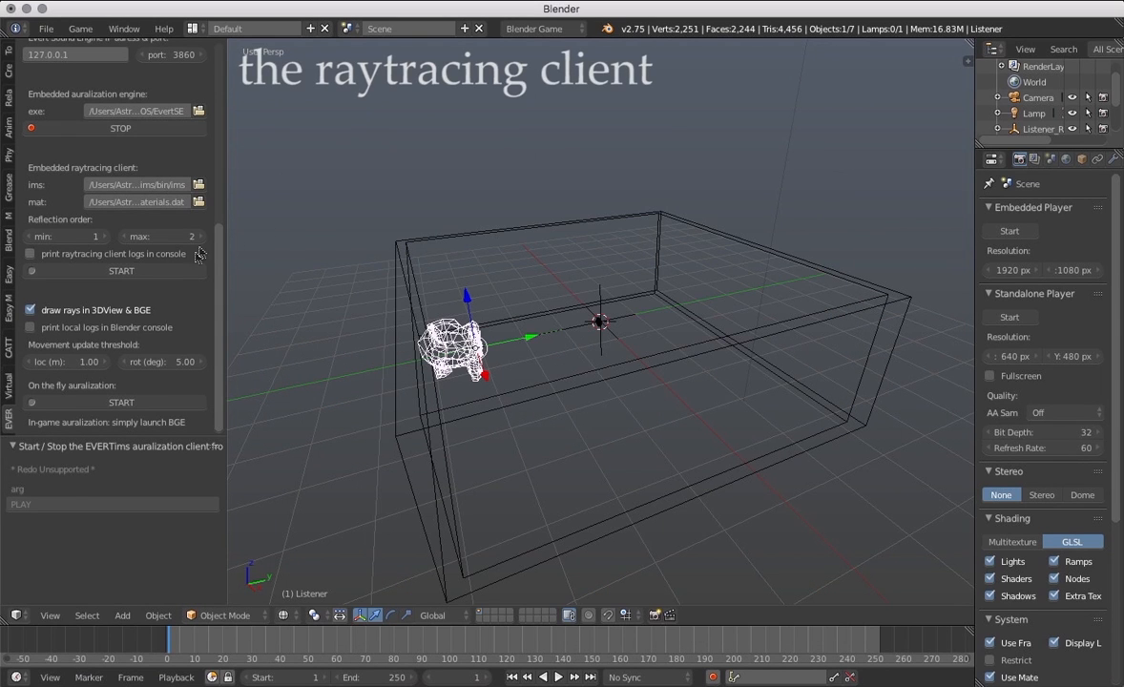
Step: Start the embedded raytracing client so reflection ray paths appear around the listener
{"action": "left_click", "coordinate": [121, 402]}
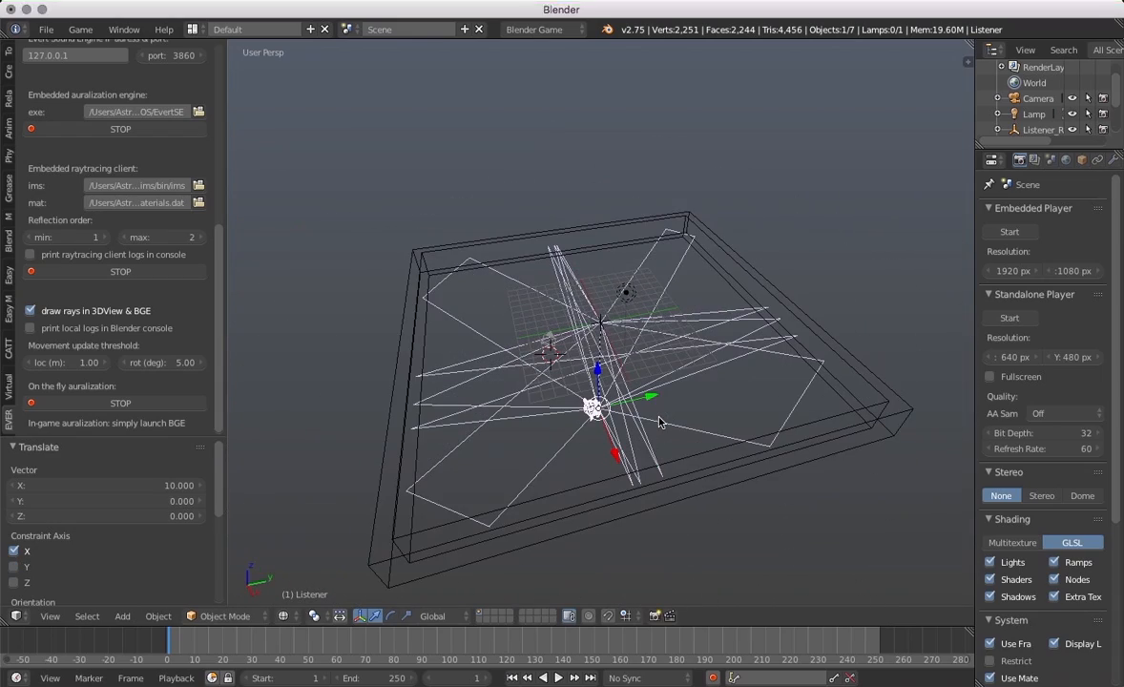
{"action": "mouse_move", "coordinate": [668, 466]}
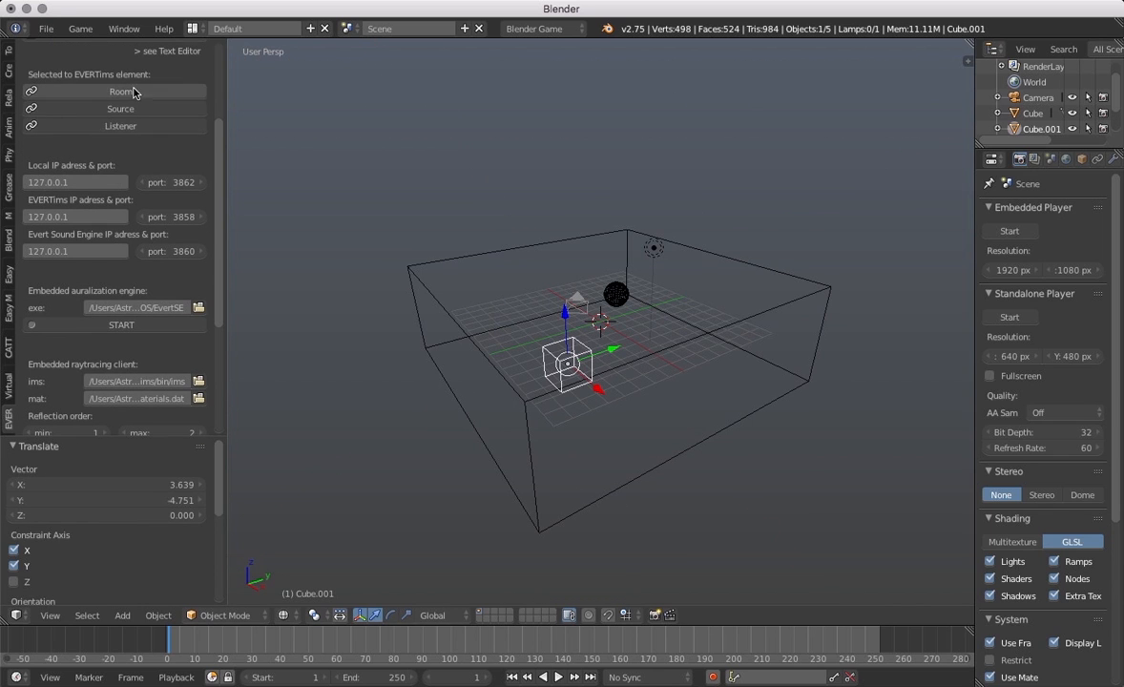
Step: Mark the selected cube as the EVERTims Room element
{"action": "left_click", "coordinate": [120, 124]}
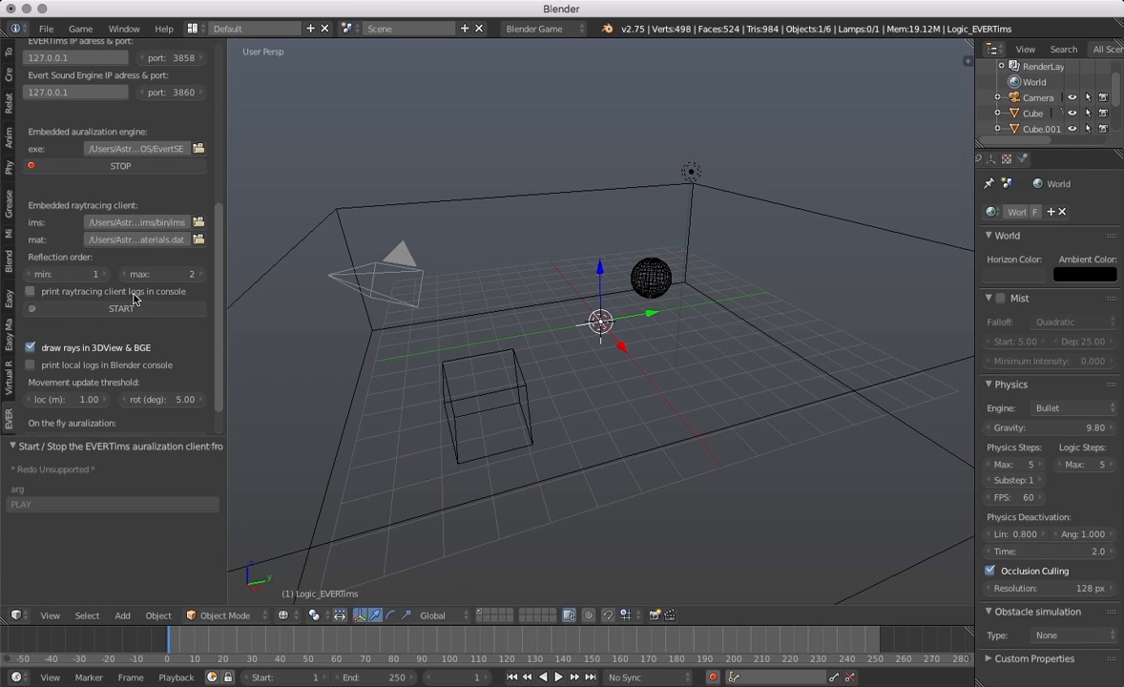
Step: Bring the EvertSE sound engine window forward and tick its Loop checkbox
{"action": "left_click", "coordinate": [121, 308]}
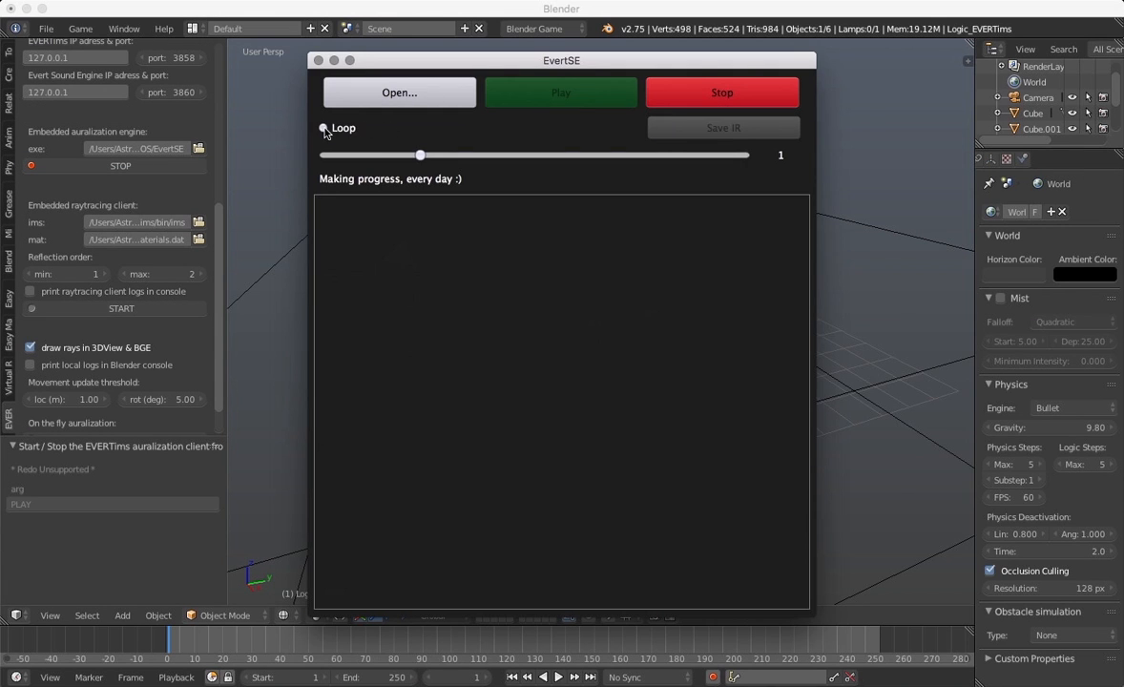
{"action": "left_click", "coordinate": [120, 308]}
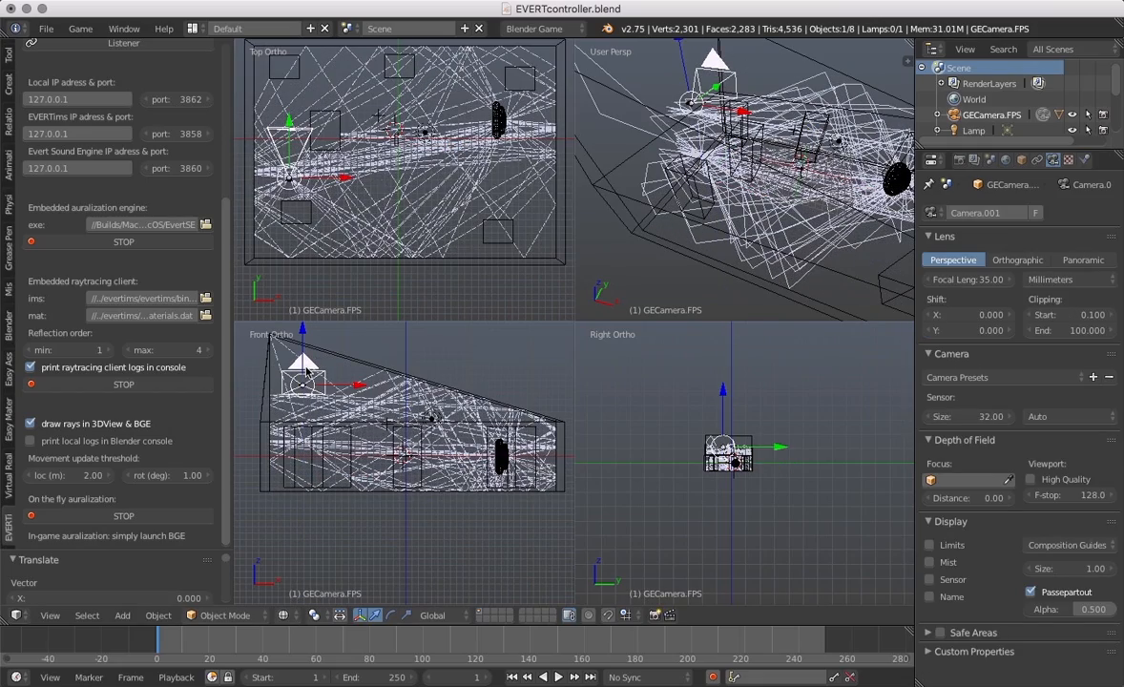
{"action": "mouse_move", "coordinate": [525, 272]}
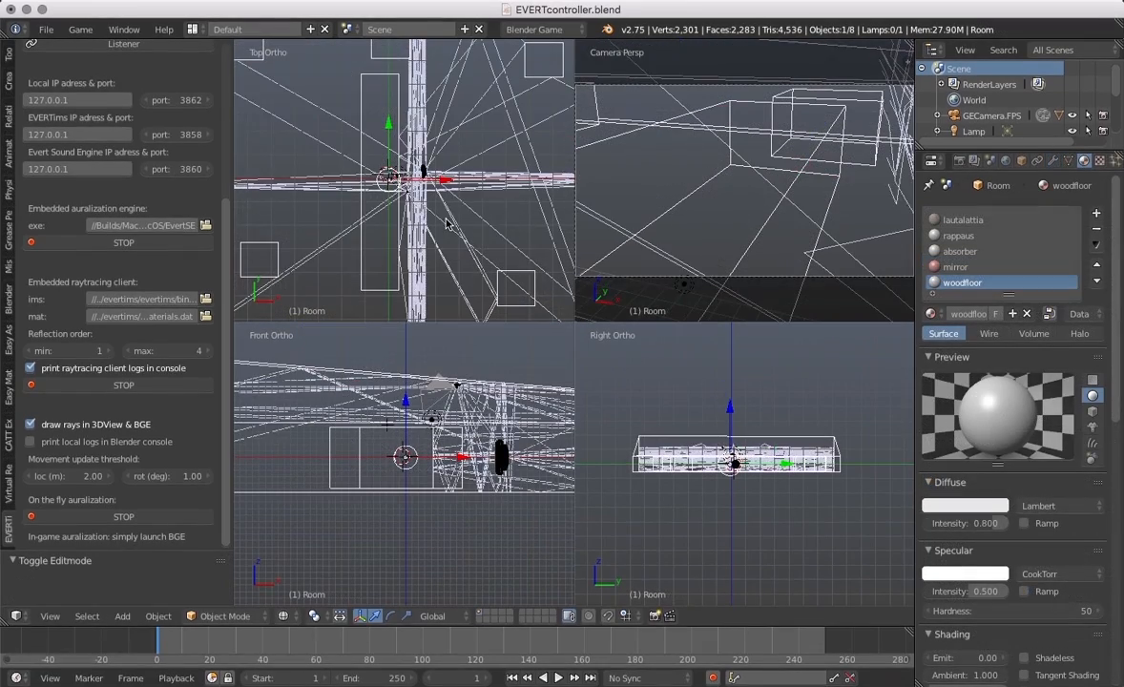
Step: Toggle edit mode on the room mesh in the EVERTcontroller scene
{"action": "key", "text": "Tab"}
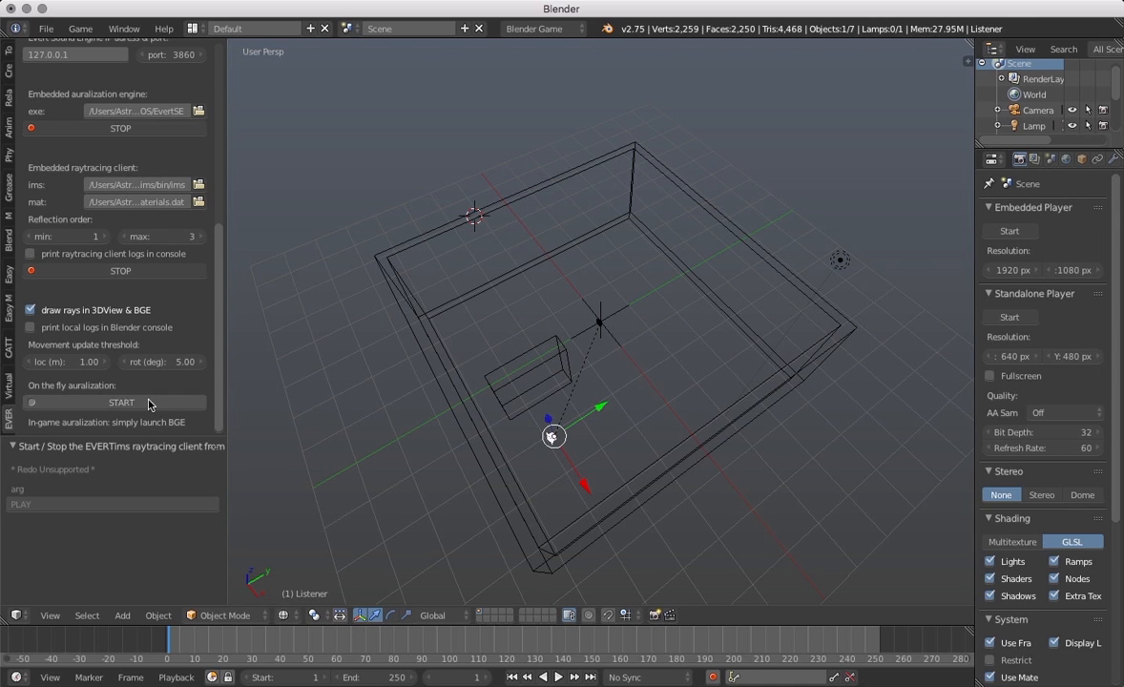
Step: Restart on-the-fly auralization with reflection order 5 to redraw denser ray paths
{"action": "left_click", "coordinate": [120, 402]}
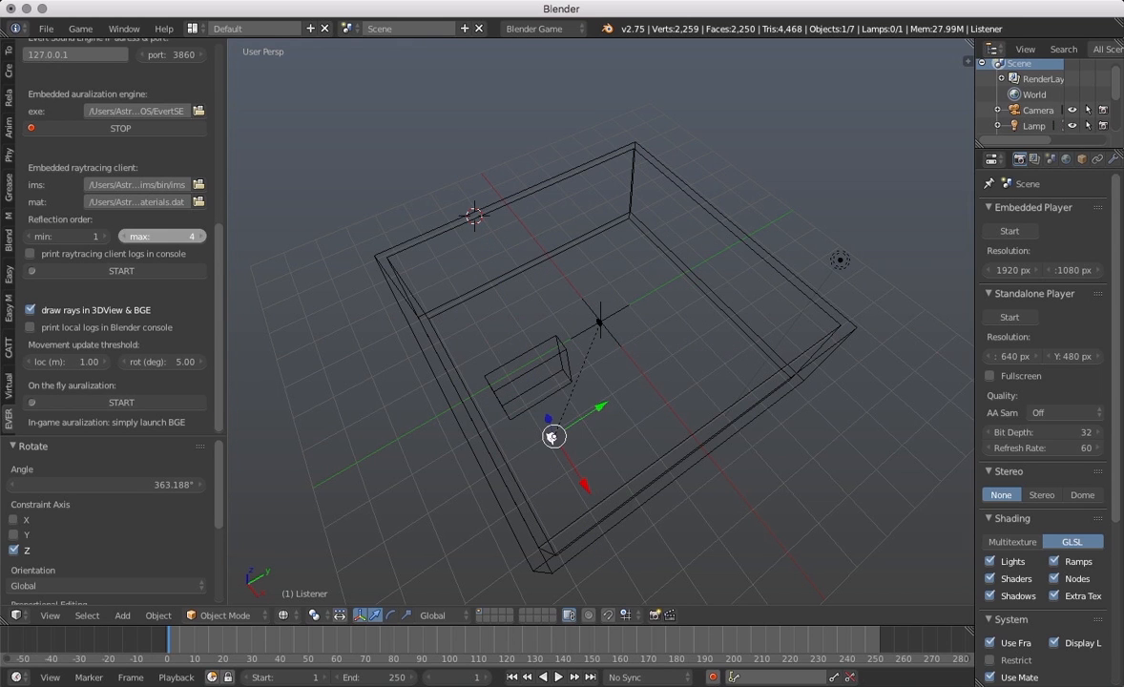
{"action": "left_click", "coordinate": [122, 402]}
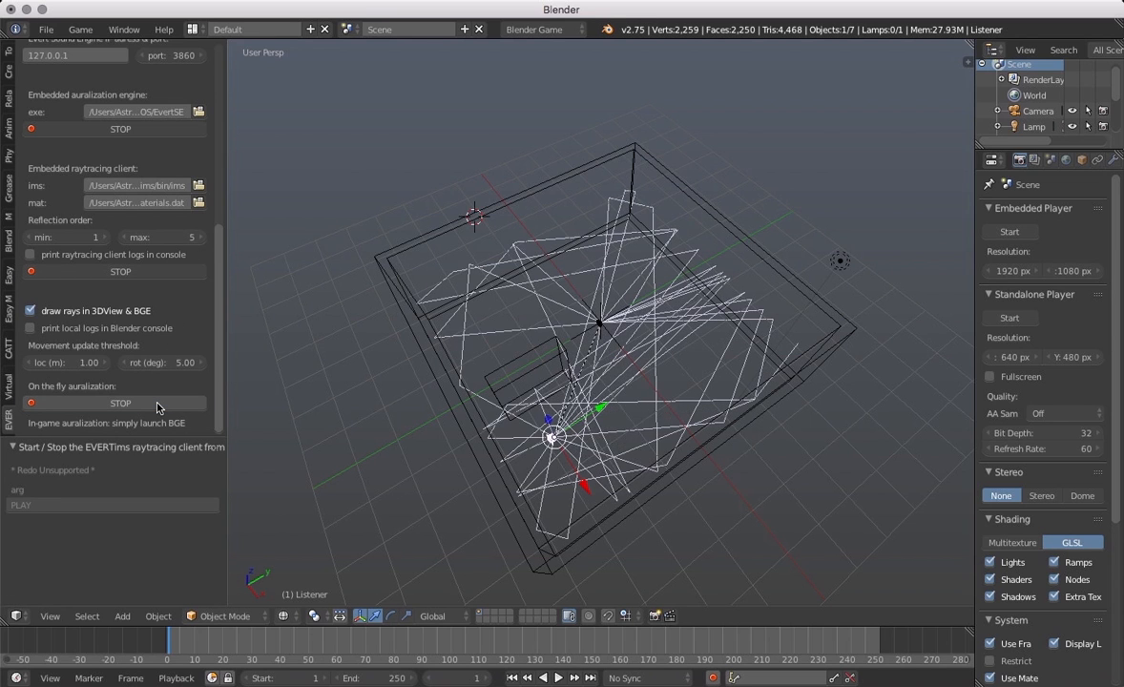